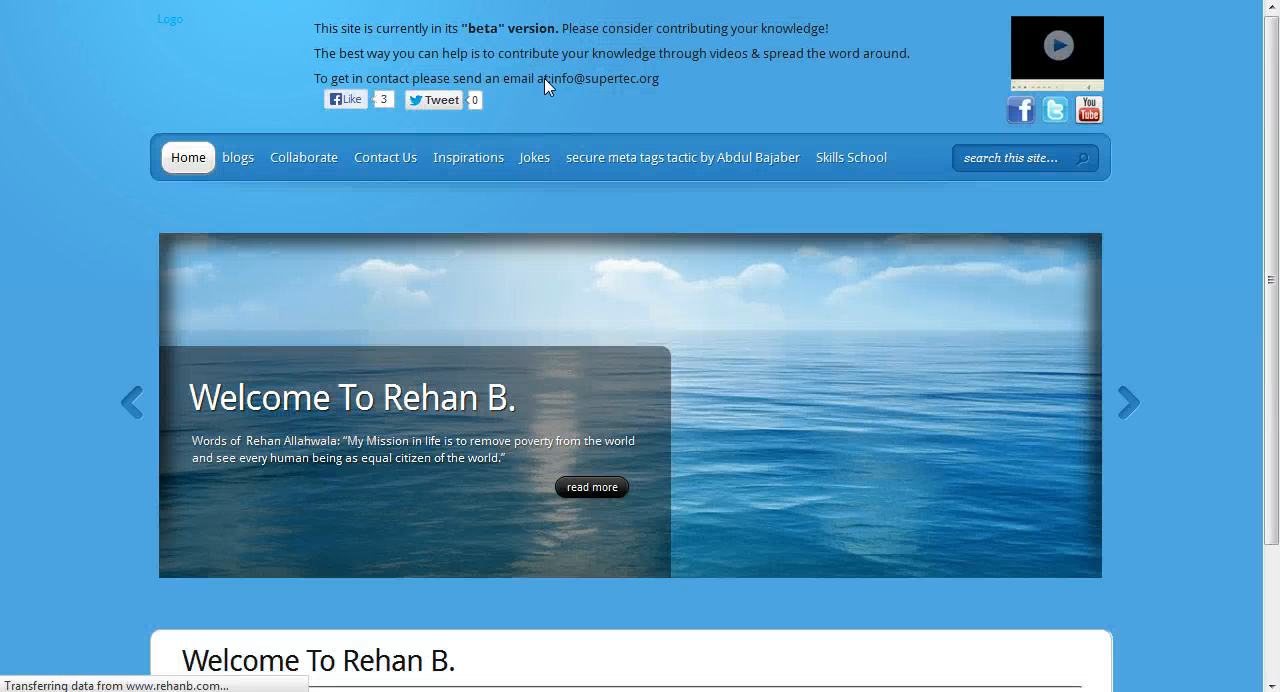
Scroll the rehanb.com homepage before switching to google.com.pk
{"action": "scroll", "scroll_direction": "down", "scroll_amount": 3}
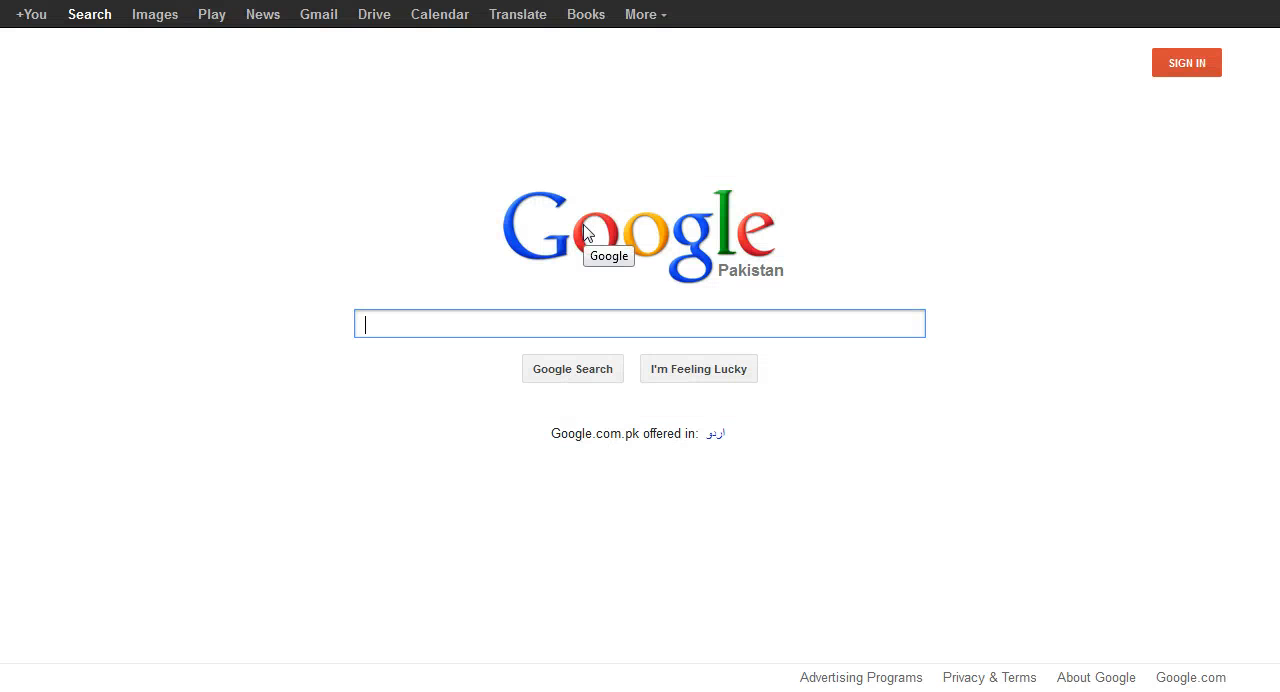
Search Google for 'sitemap' to find xml-sitemaps.com
{"action": "type", "text": "sitemap"}
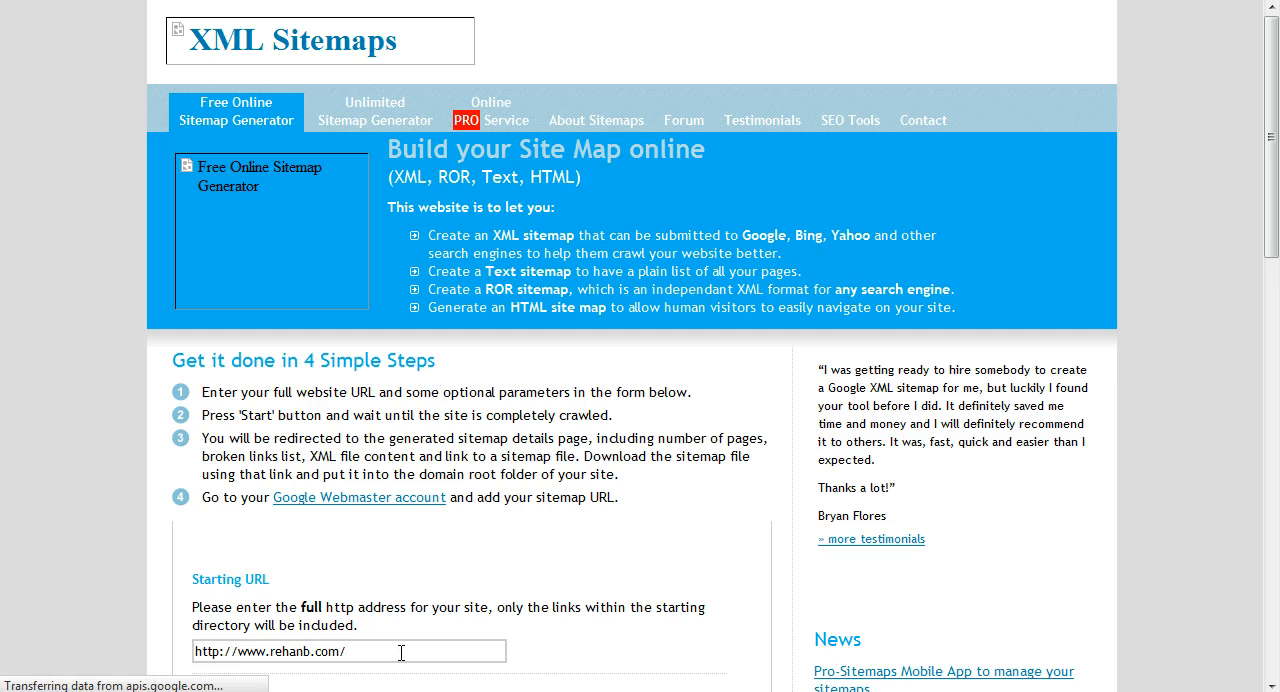
{"action": "scroll", "scroll_direction": "down", "scroll_amount": 3}
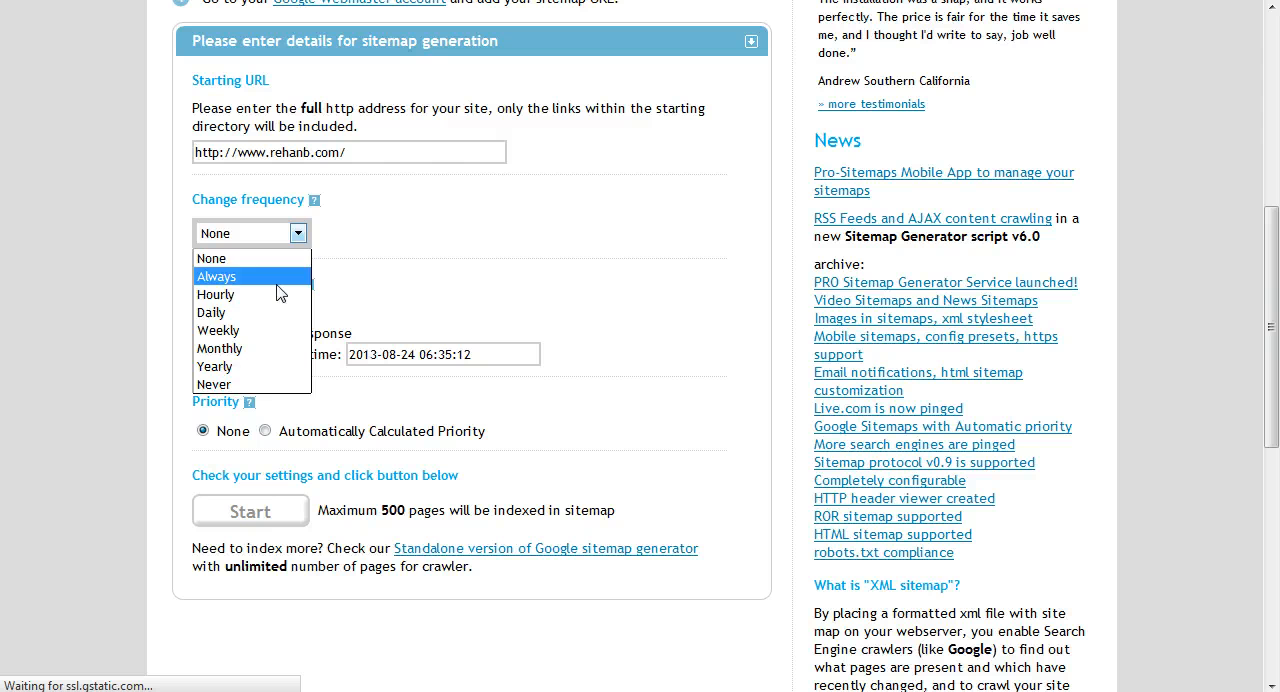
{"action": "left_click", "coordinate": [216, 276]}
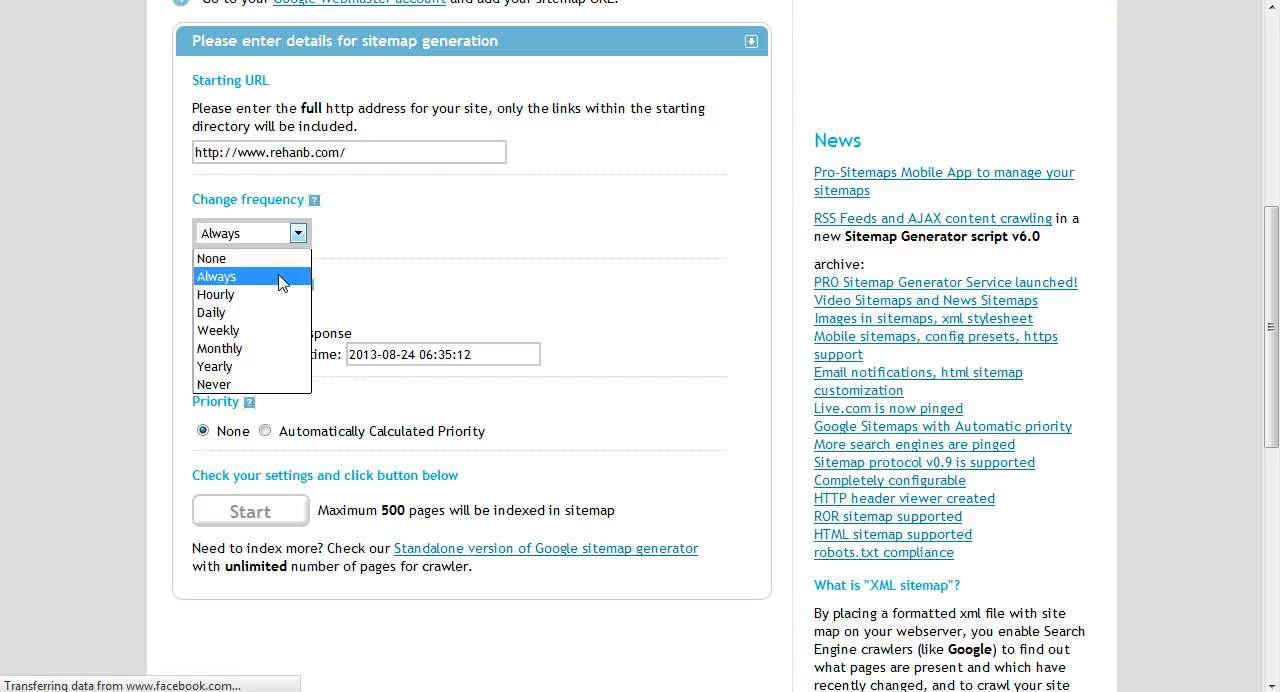
{"action": "mouse_move", "coordinate": [275, 312]}
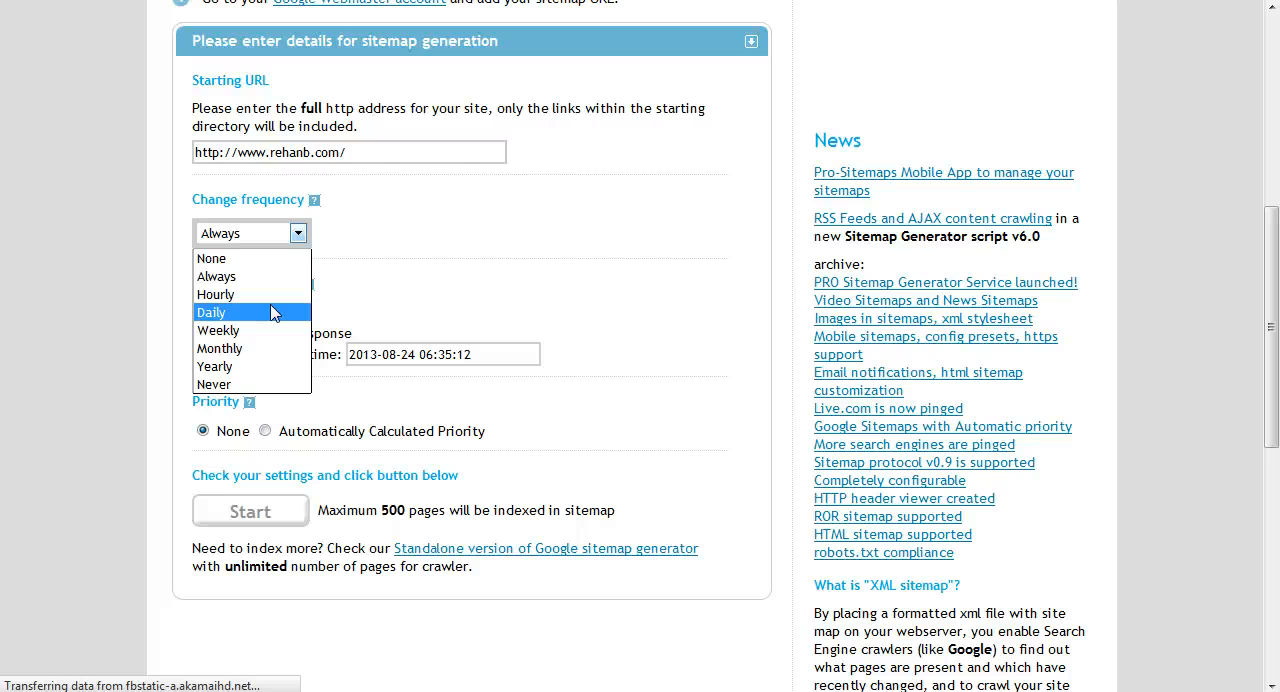
{"action": "mouse_move", "coordinate": [270, 276]}
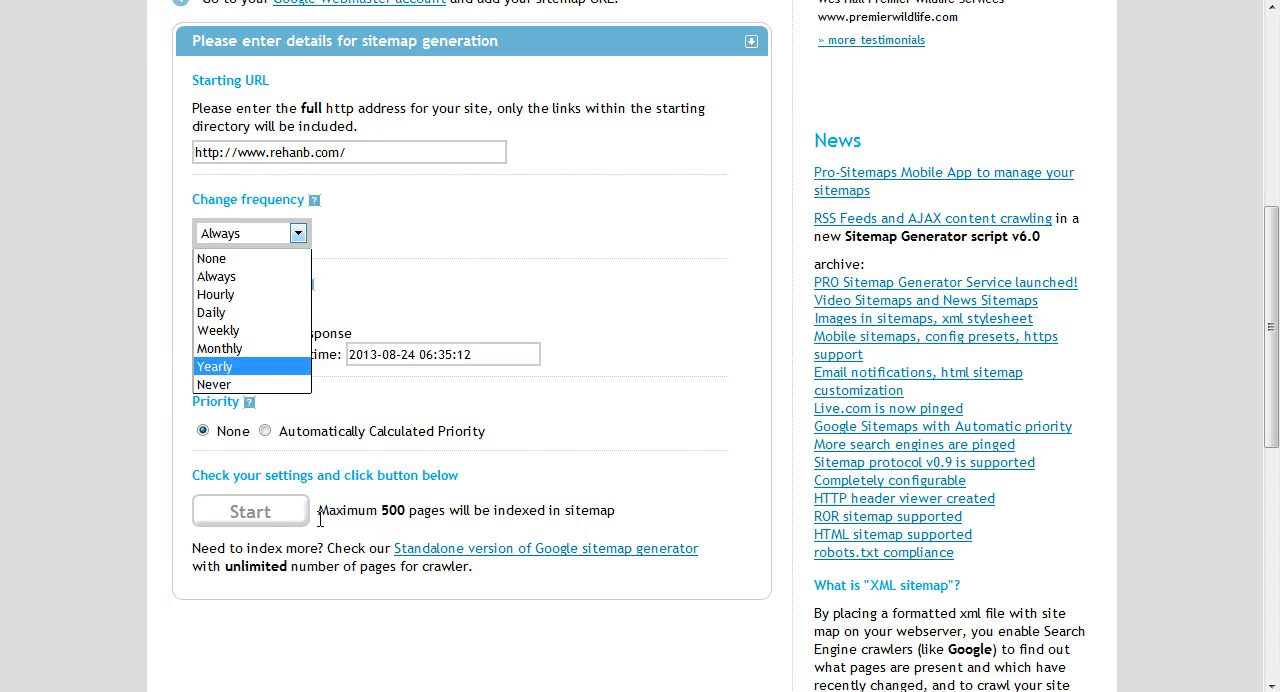
{"action": "left_click", "coordinate": [217, 276]}
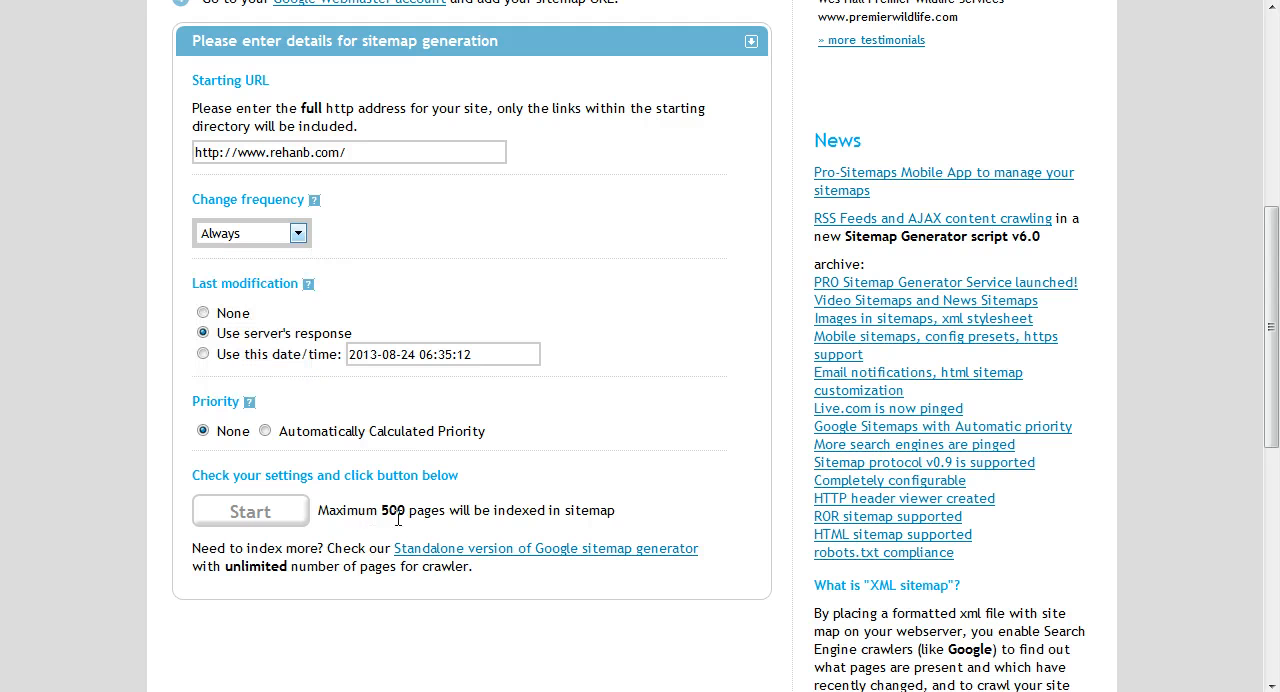
{"action": "mouse_move", "coordinate": [548, 532]}
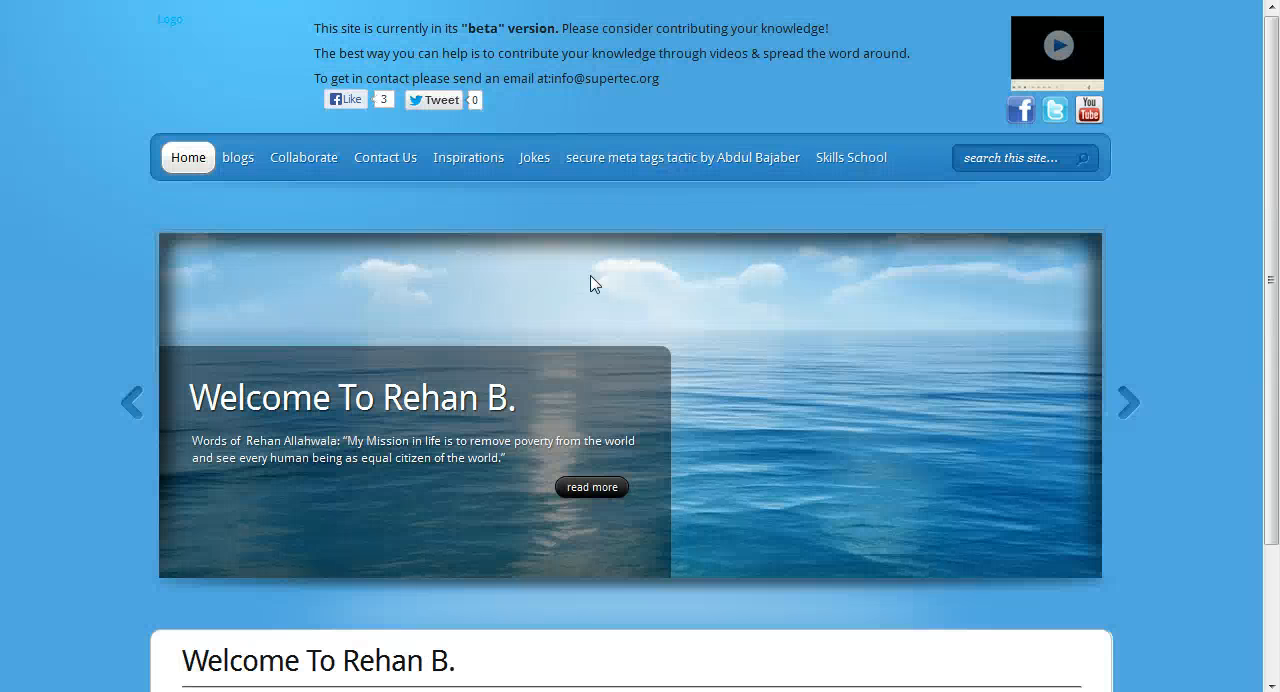
{"action": "mouse_move", "coordinate": [650, 91]}
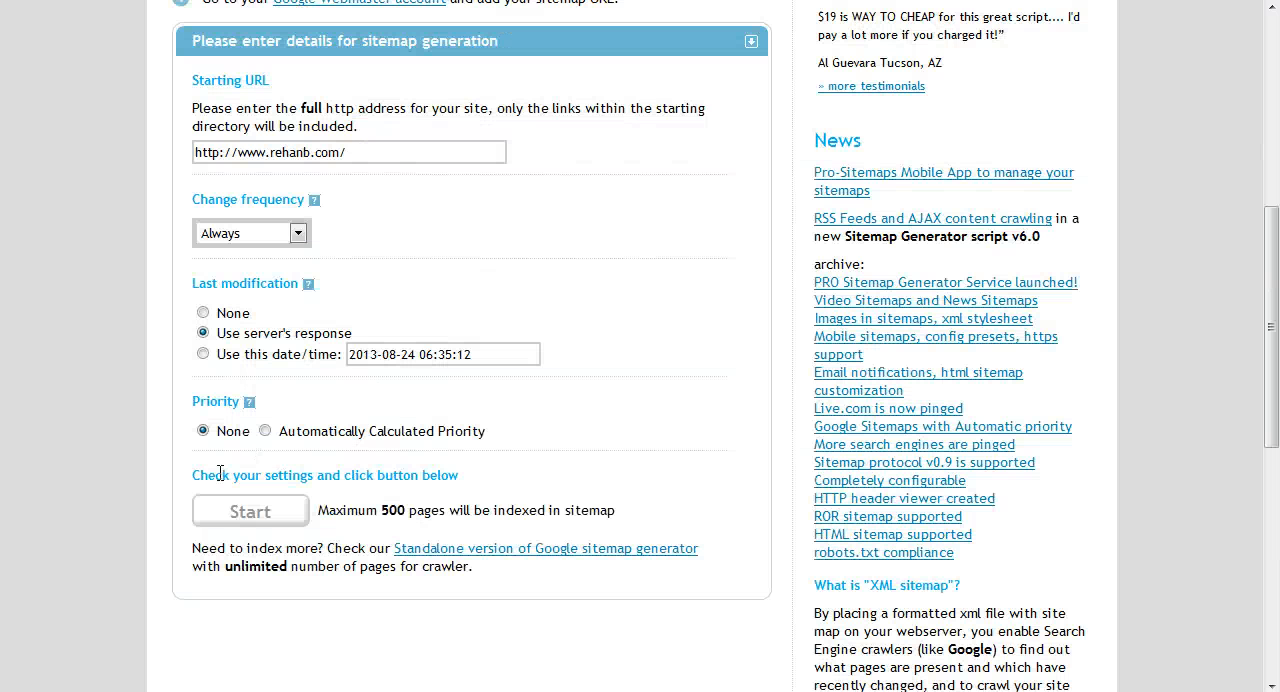
{"action": "left_click", "coordinate": [250, 510]}
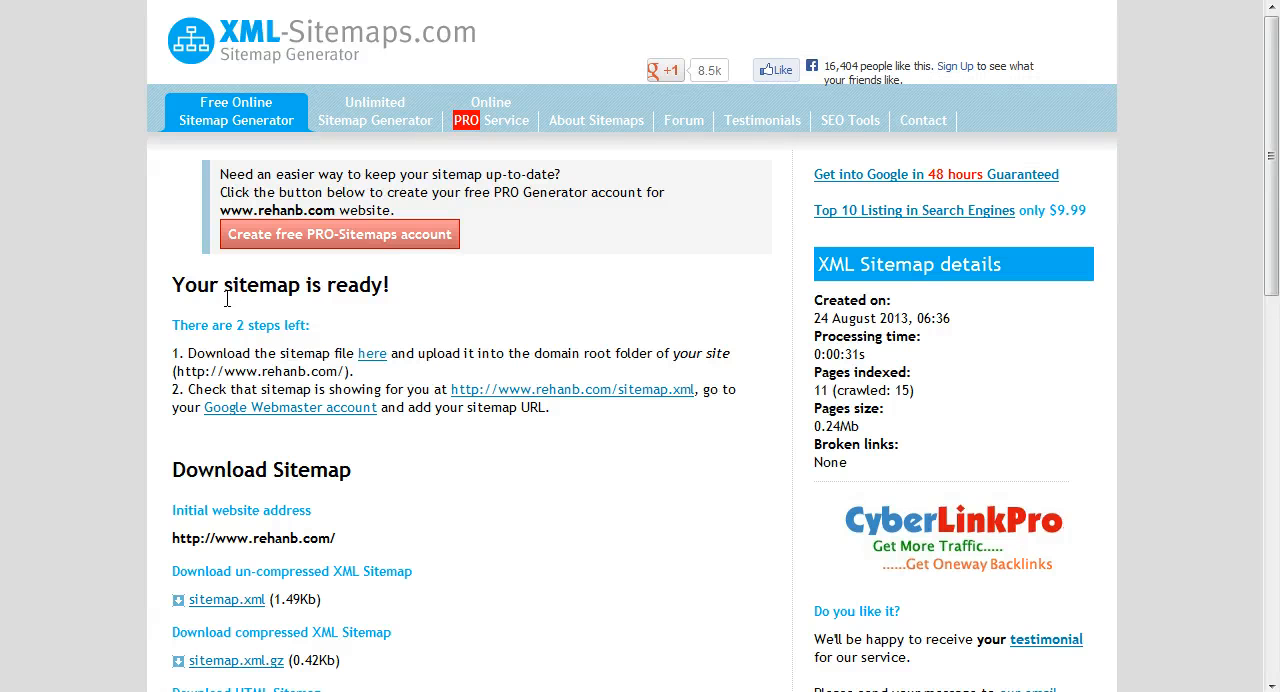
Highlight 'Your sitemap is ready' and scroll down to the HTML, text and ROR downloads
{"action": "left_click_drag", "start_coordinate": [198, 285], "coordinate": [381, 285]}
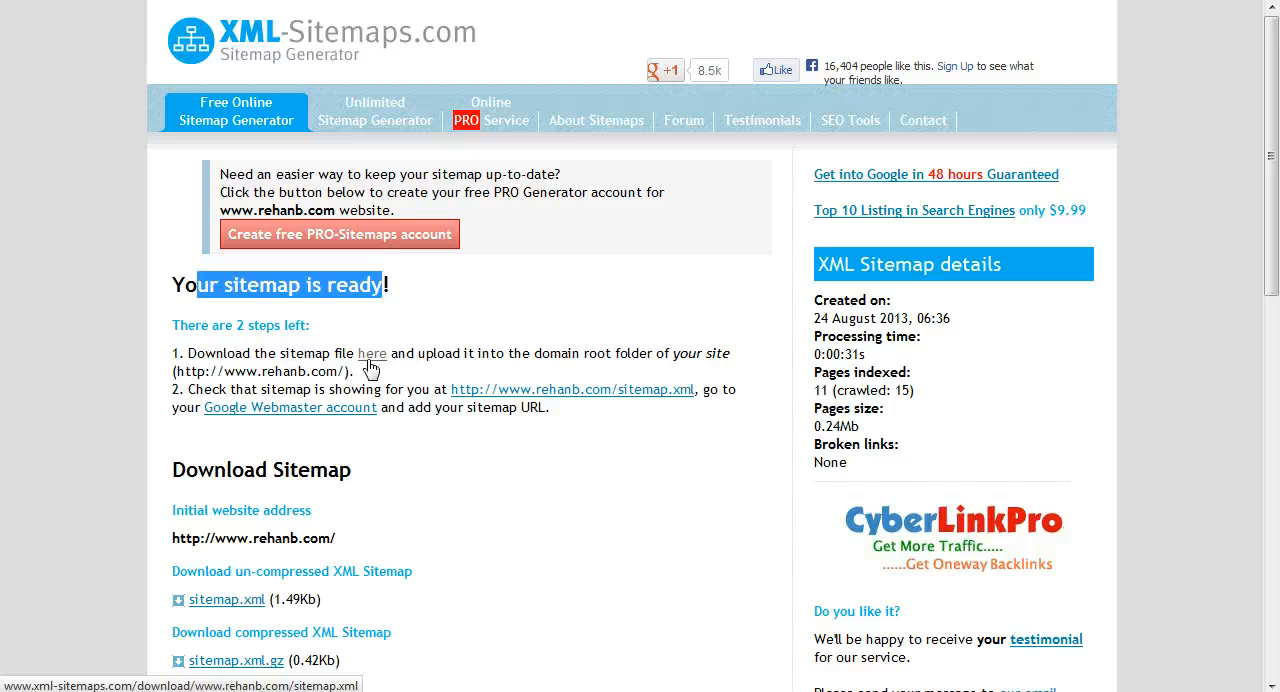
{"action": "mouse_move", "coordinate": [280, 493]}
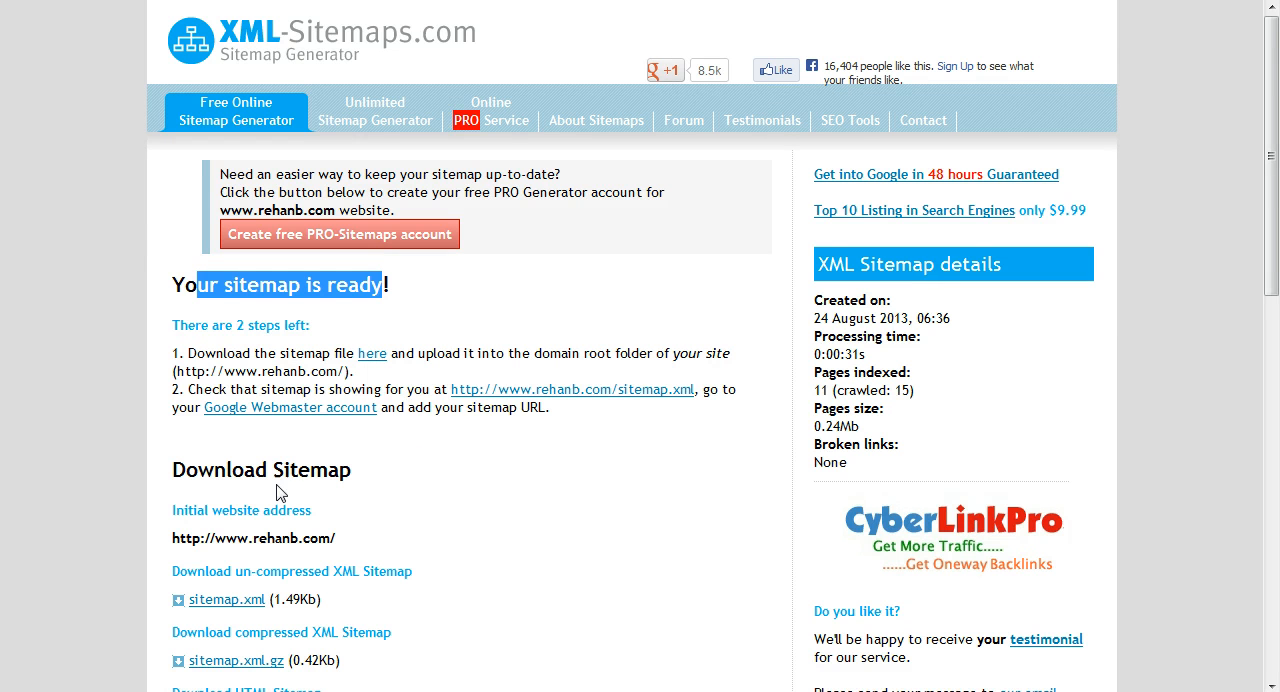
{"action": "mouse_move", "coordinate": [1190, 313]}
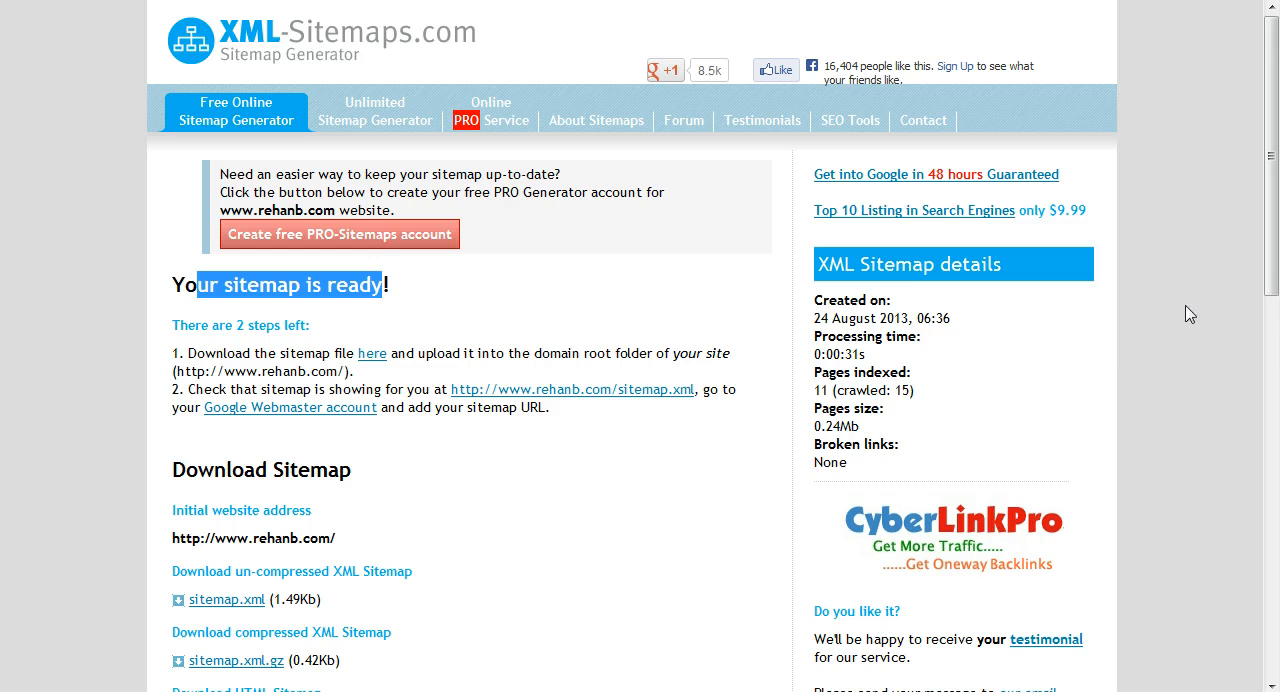
{"action": "scroll", "scroll_direction": "down", "scroll_amount": 3}
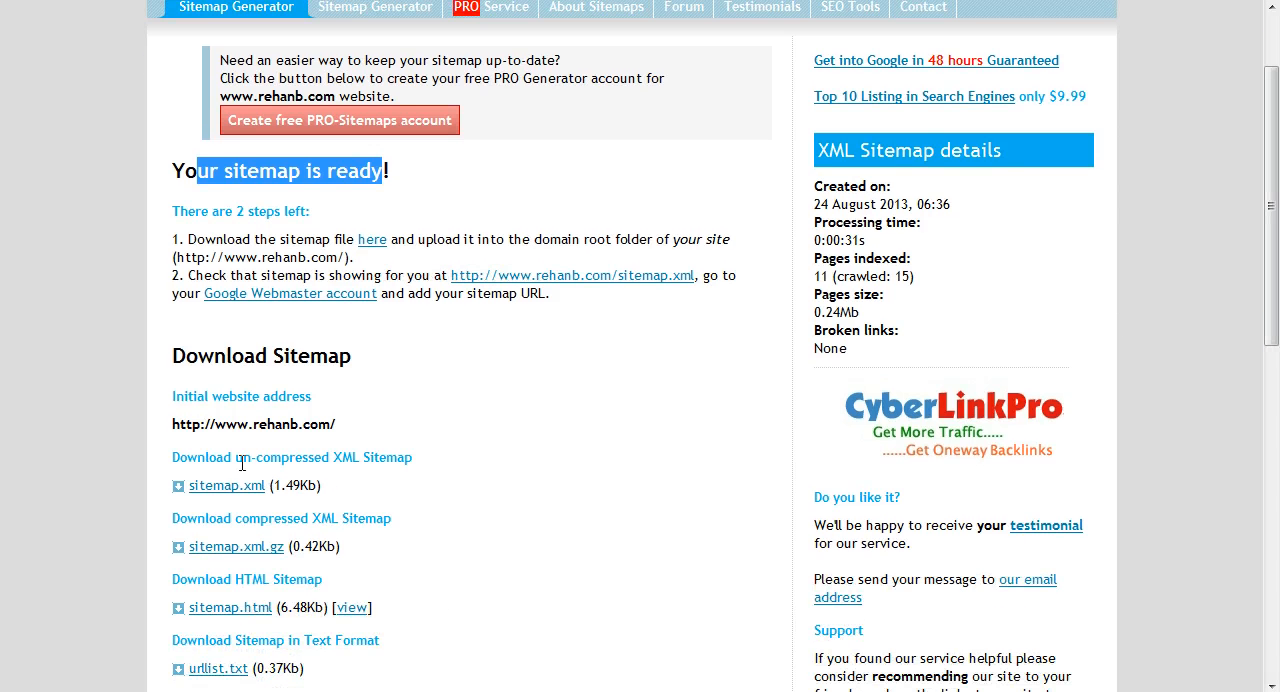
{"action": "mouse_move", "coordinate": [410, 547]}
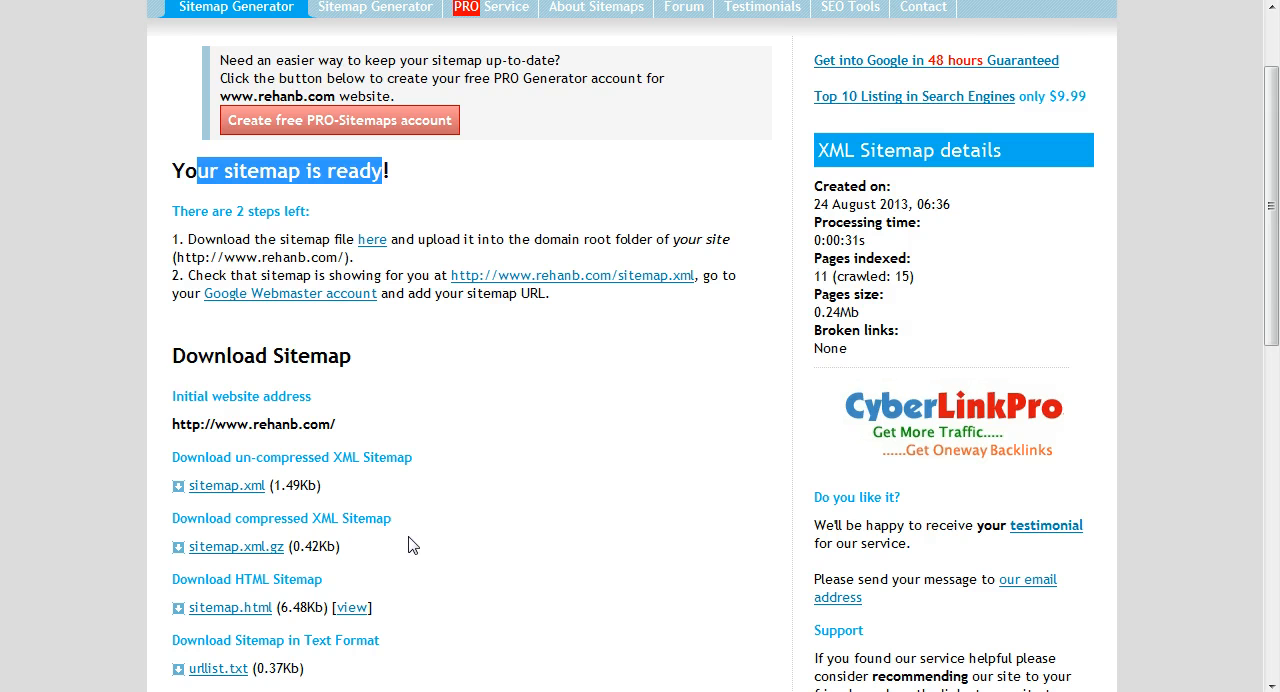
{"action": "scroll", "scroll_direction": "down", "scroll_amount": 3}
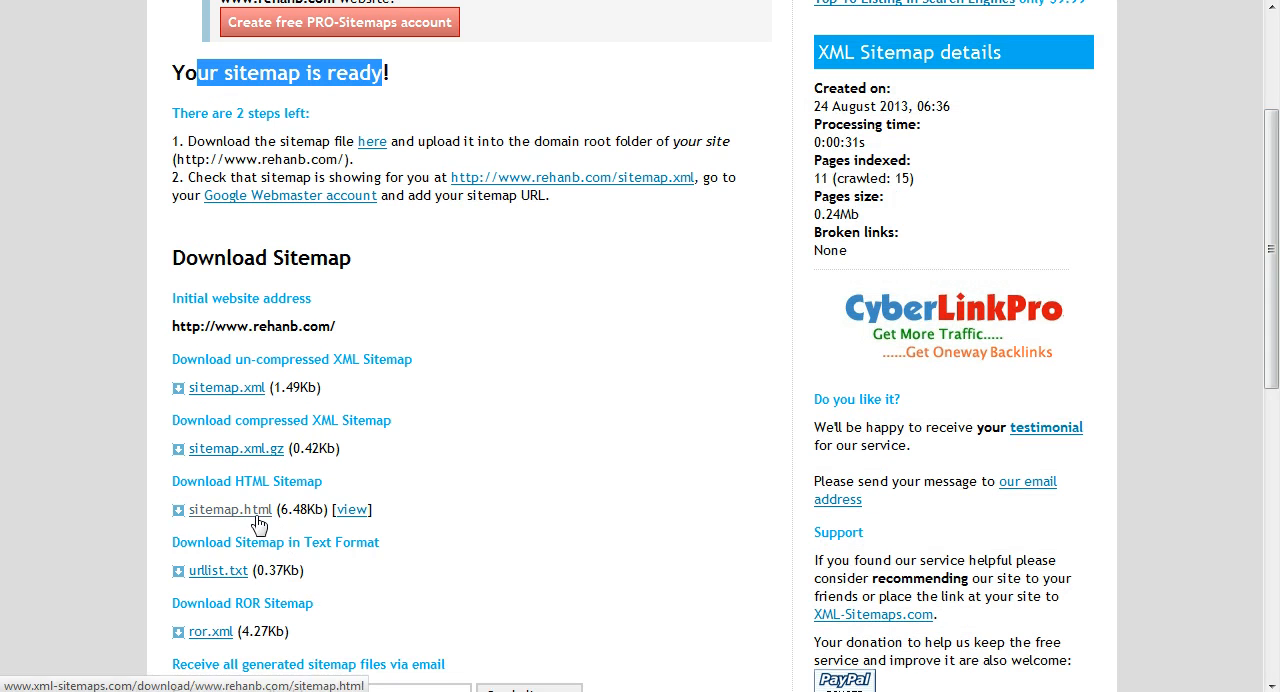
{"action": "mouse_move", "coordinate": [362, 383]}
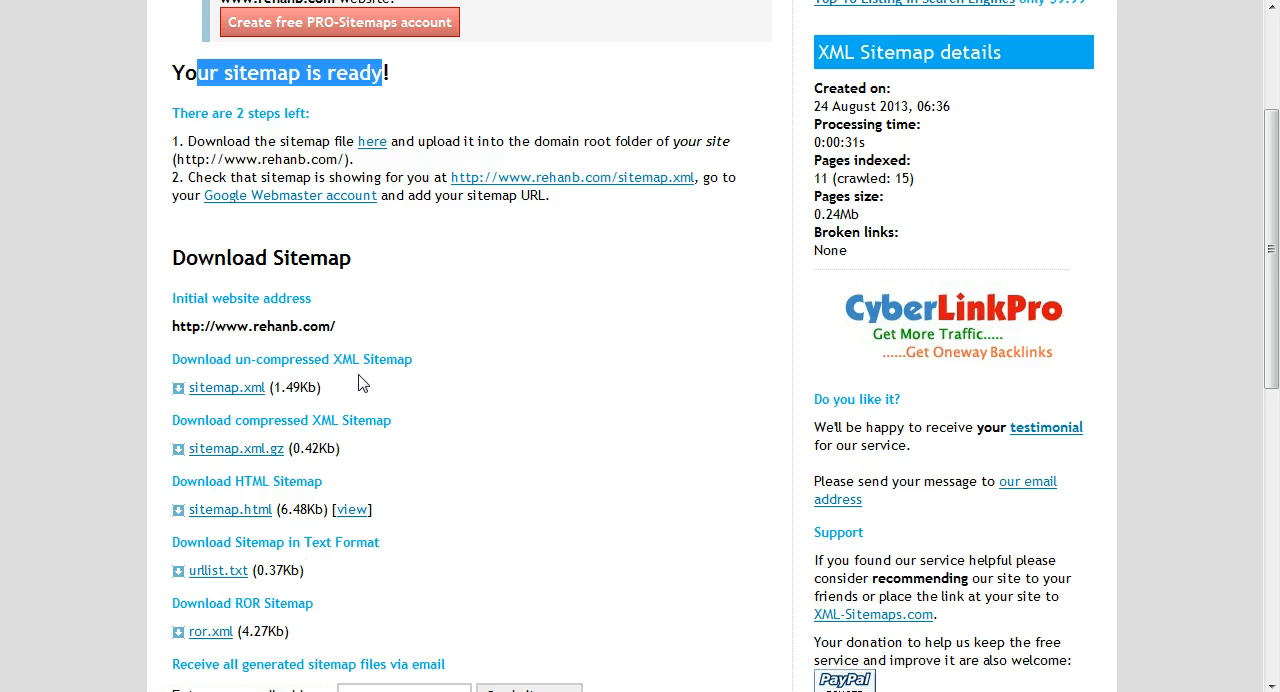
{"action": "mouse_move", "coordinate": [320, 352]}
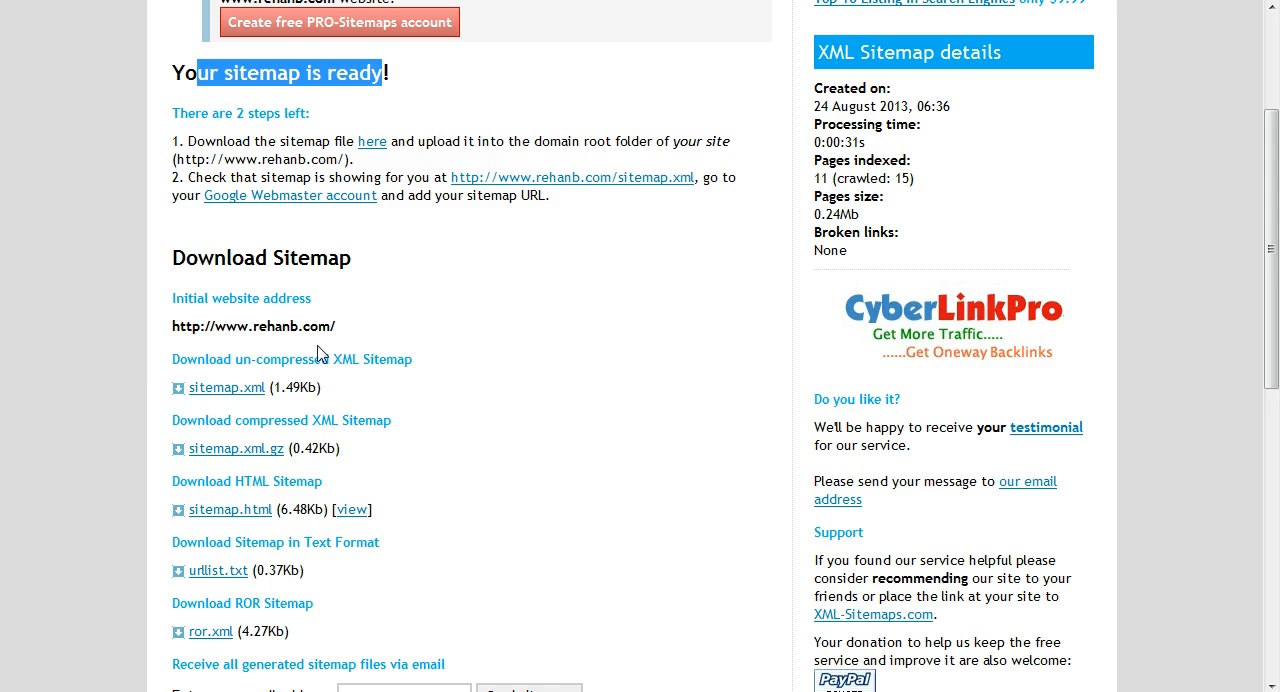
{"action": "mouse_move", "coordinate": [240, 394]}
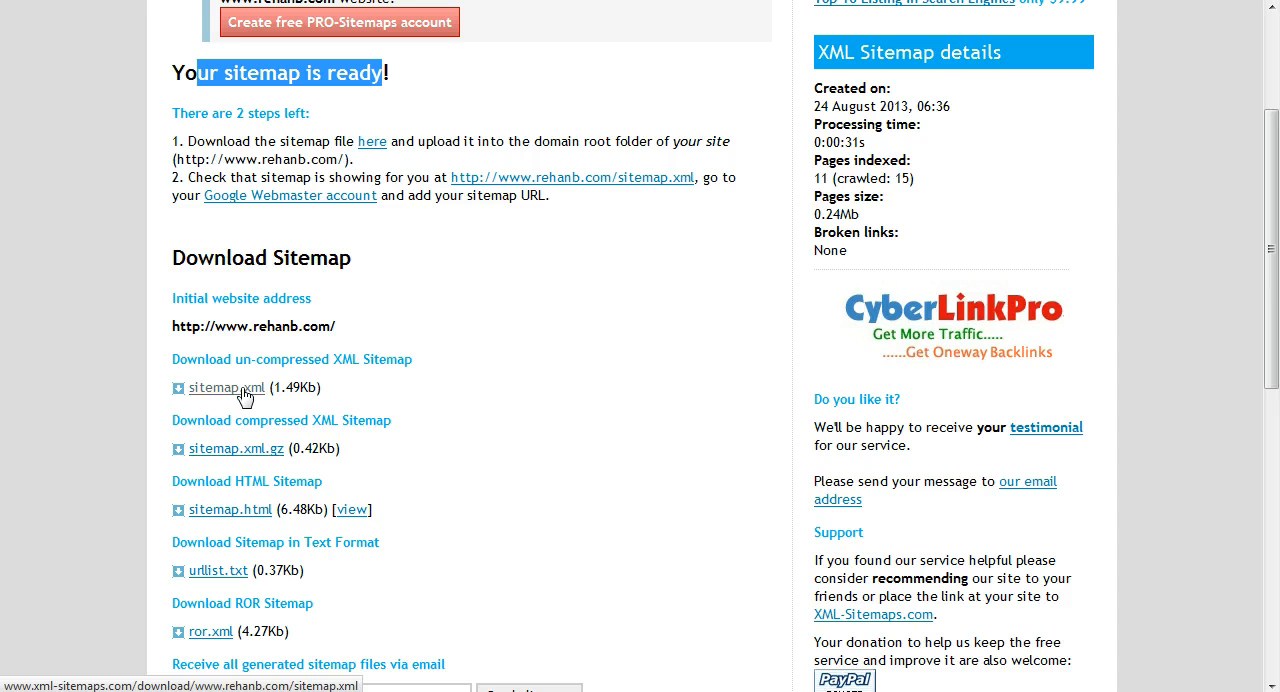
Save the uncompressed sitemap.xml file to the Downloads folder
{"action": "left_click", "coordinate": [226, 387]}
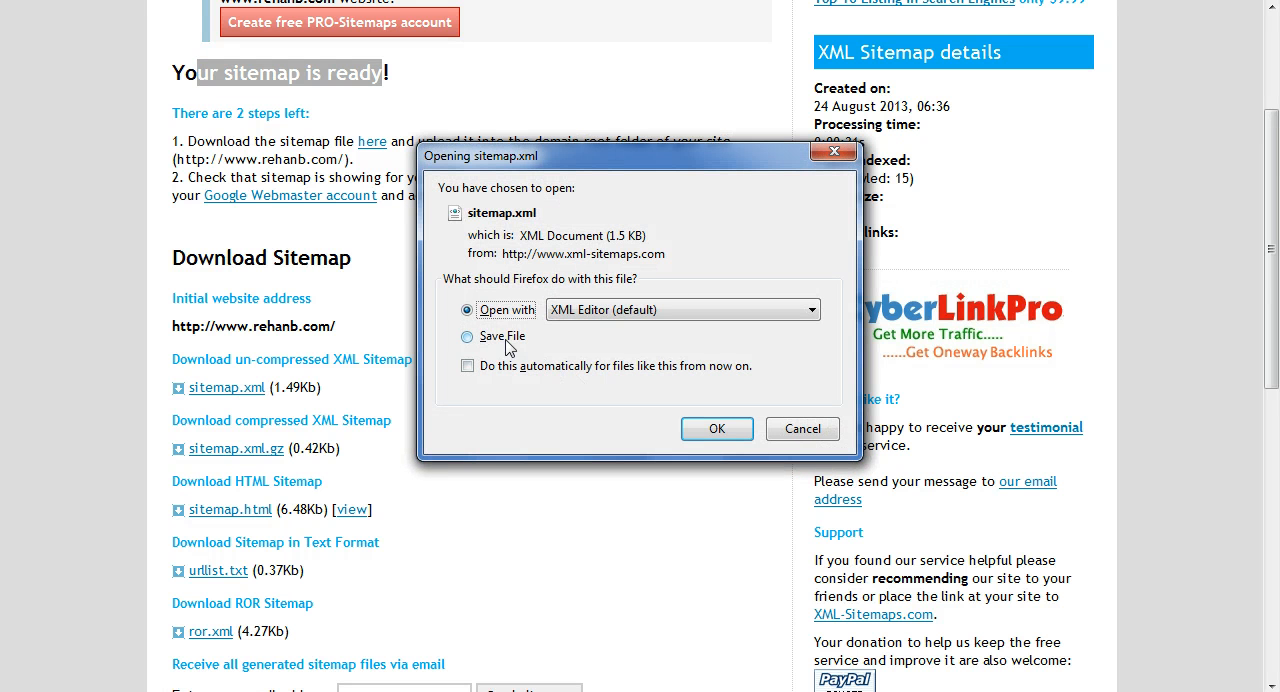
{"action": "left_click", "coordinate": [467, 335]}
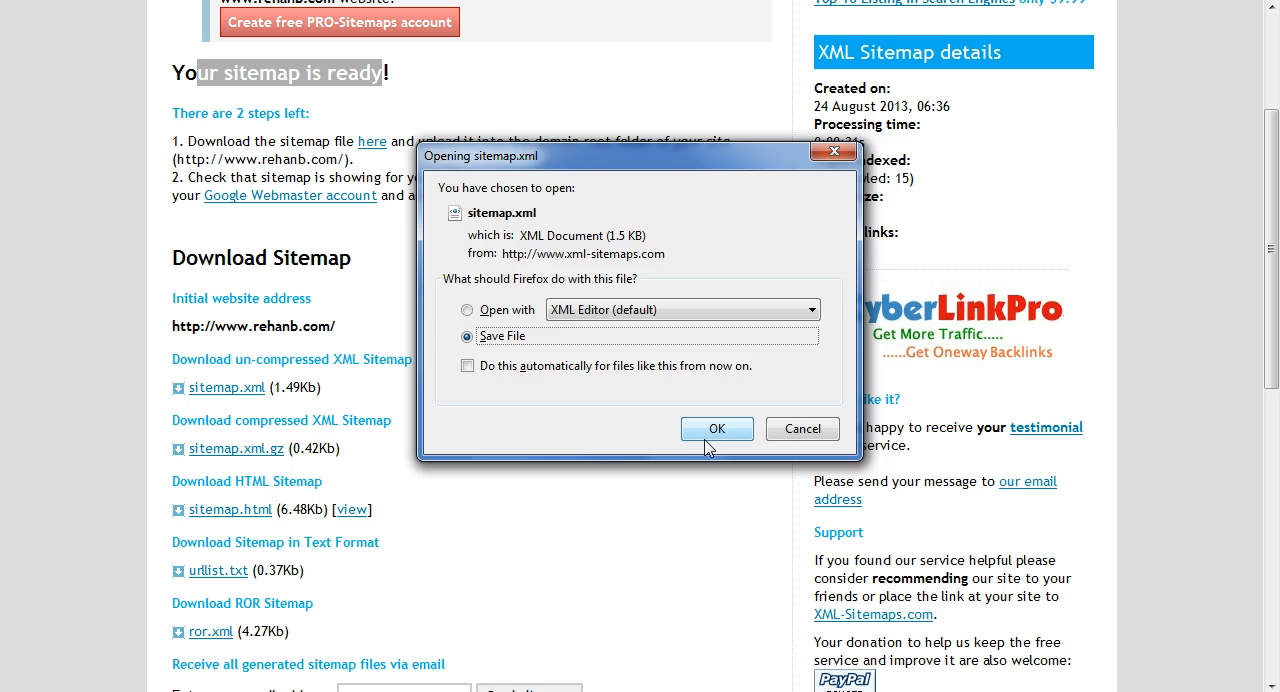
{"action": "left_click", "coordinate": [717, 428]}
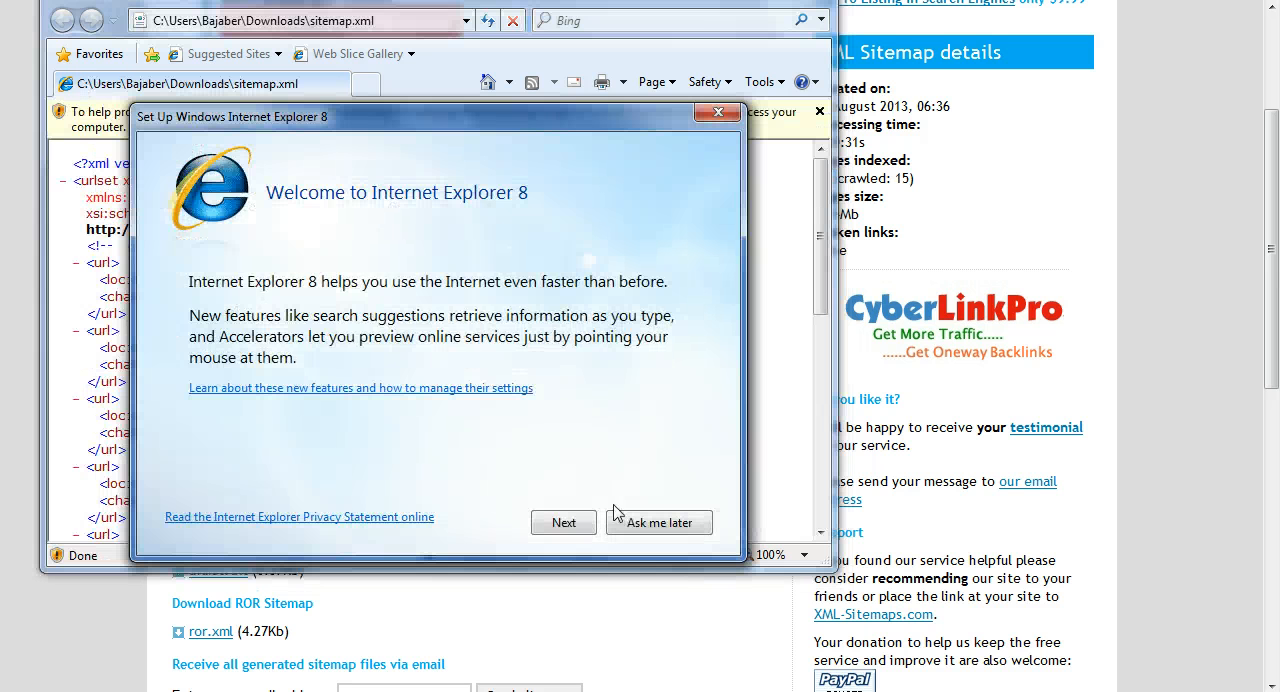
Postpone IE8 setup, highlight the opening XML lines, and scroll to the closing urlset
{"action": "left_click", "coordinate": [659, 522]}
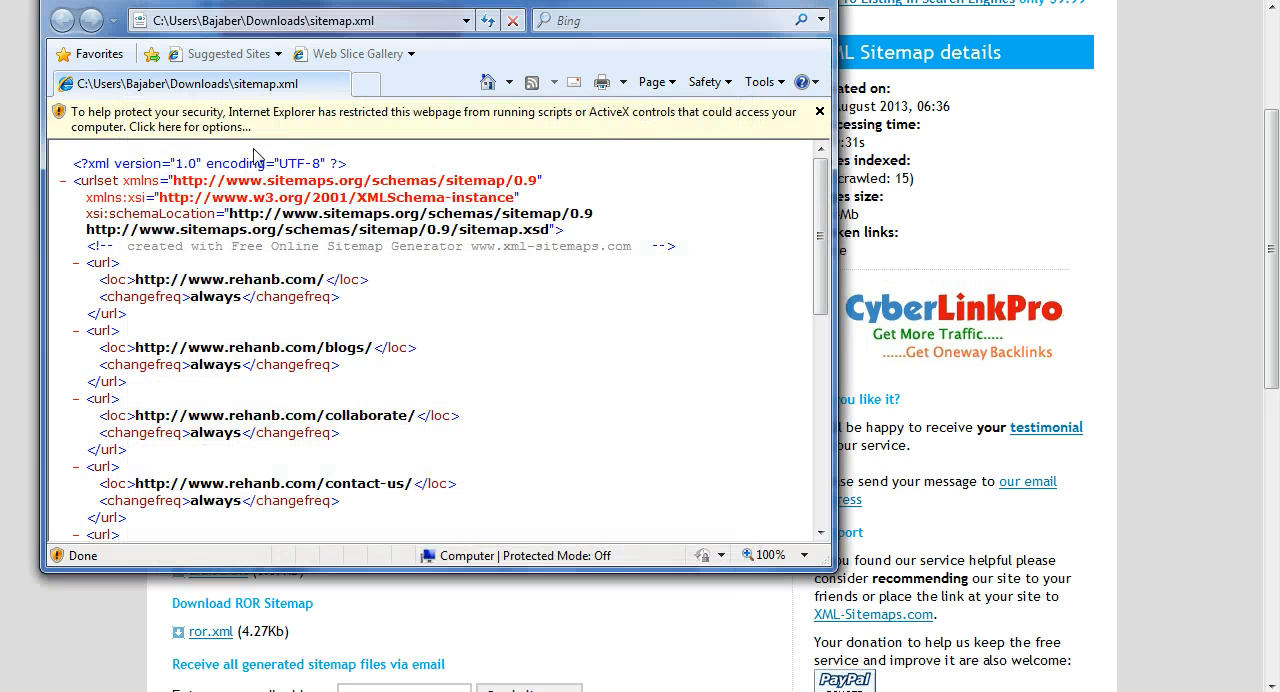
{"action": "mouse_move", "coordinate": [81, 186]}
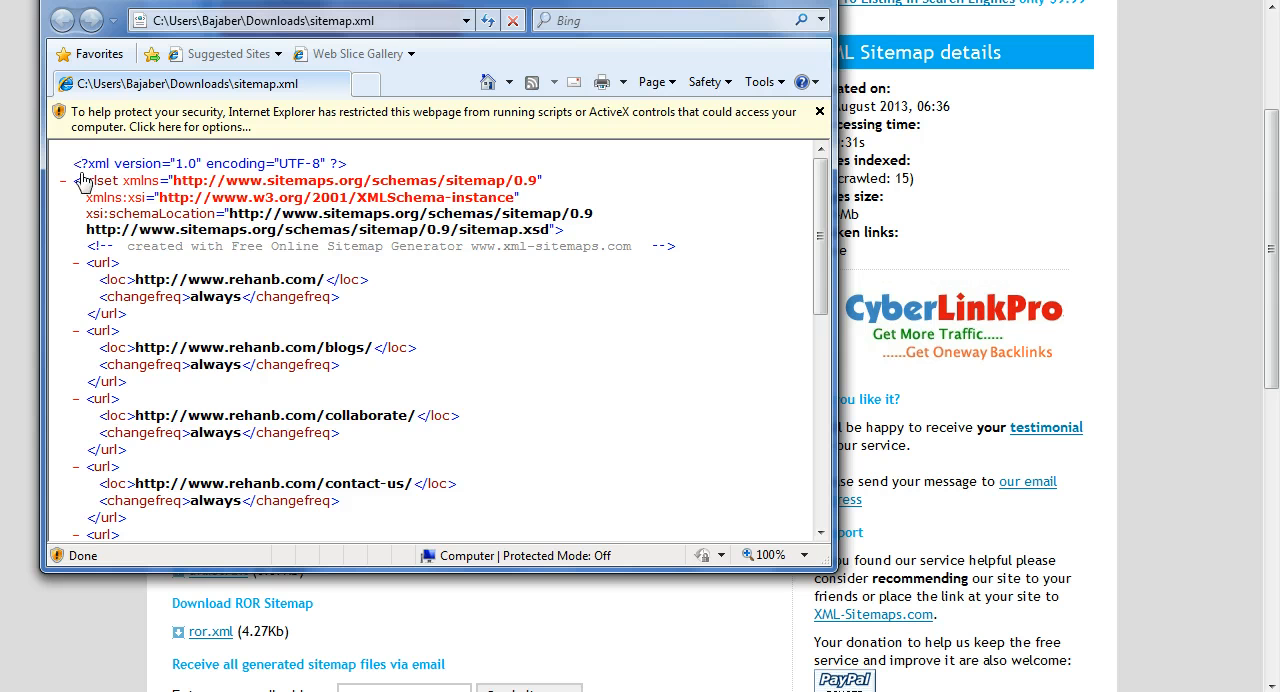
{"action": "left_click_drag", "start_coordinate": [75, 163], "coordinate": [325, 398]}
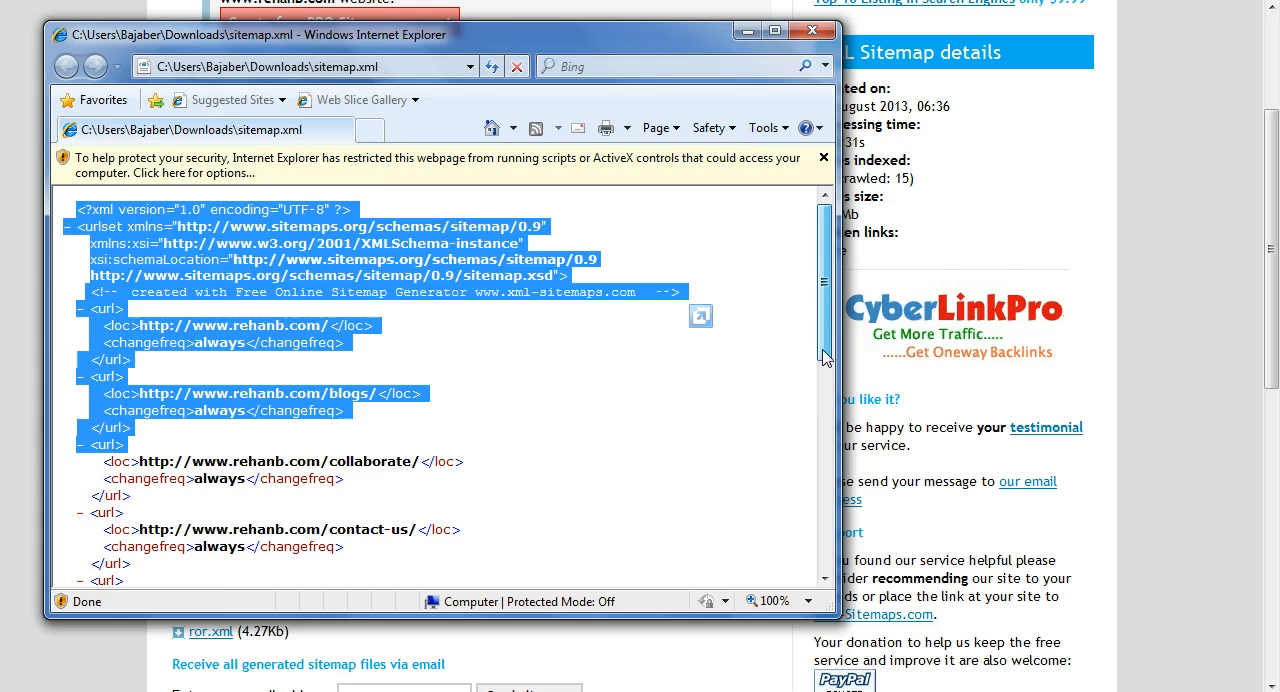
{"action": "scroll", "scroll_direction": "down", "scroll_amount": 3}
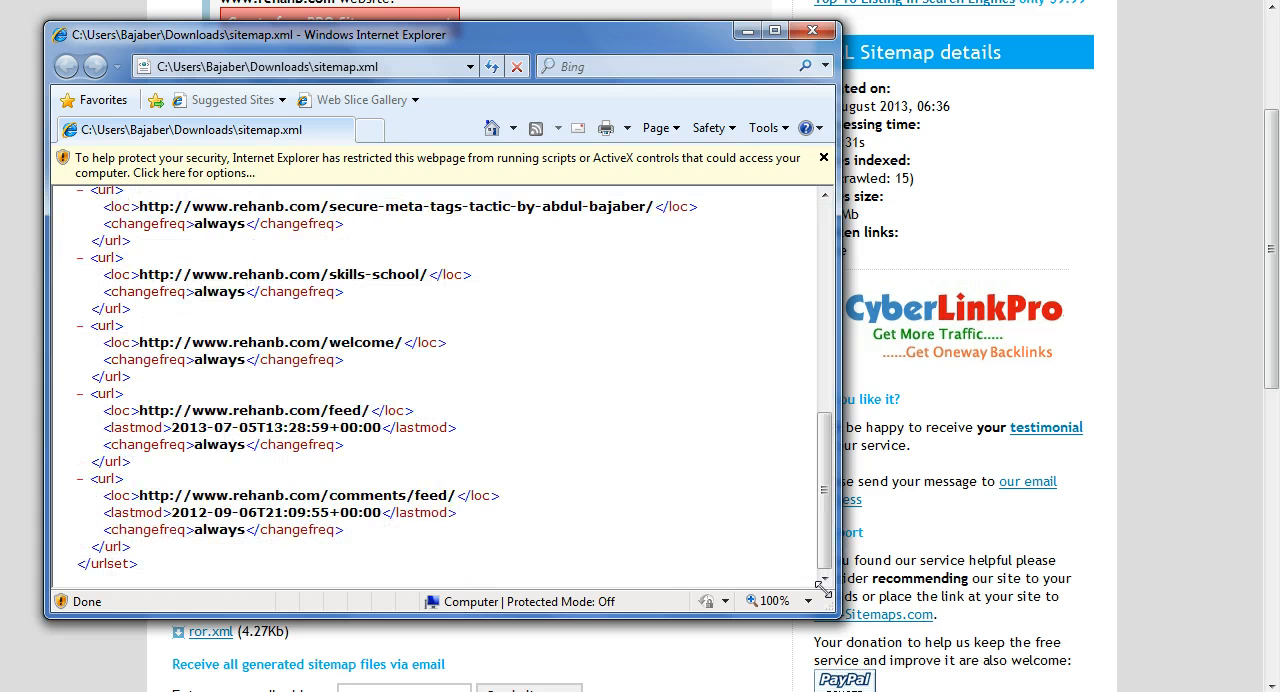